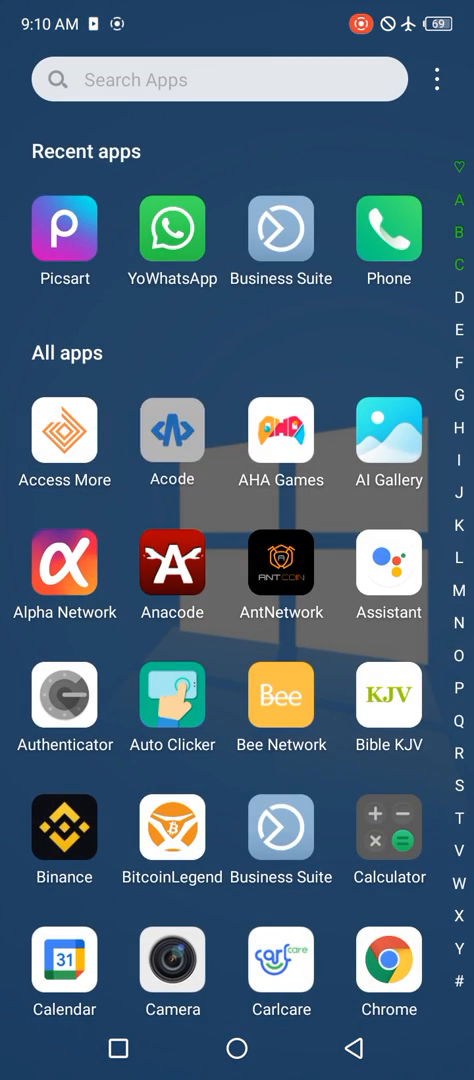
- Launch Acode and close the testing_acode.html tab, leaving a blank untitled file
left_click(172, 435)
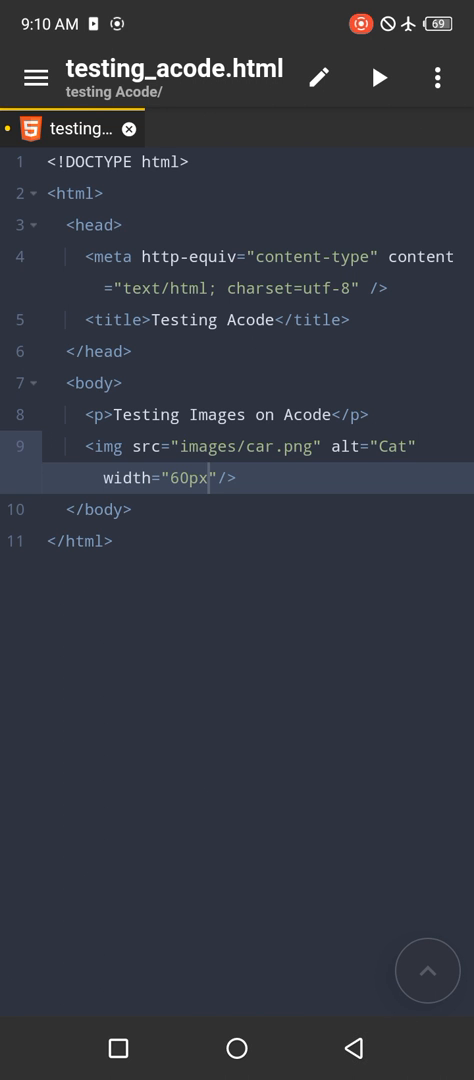
left_click(129, 128)
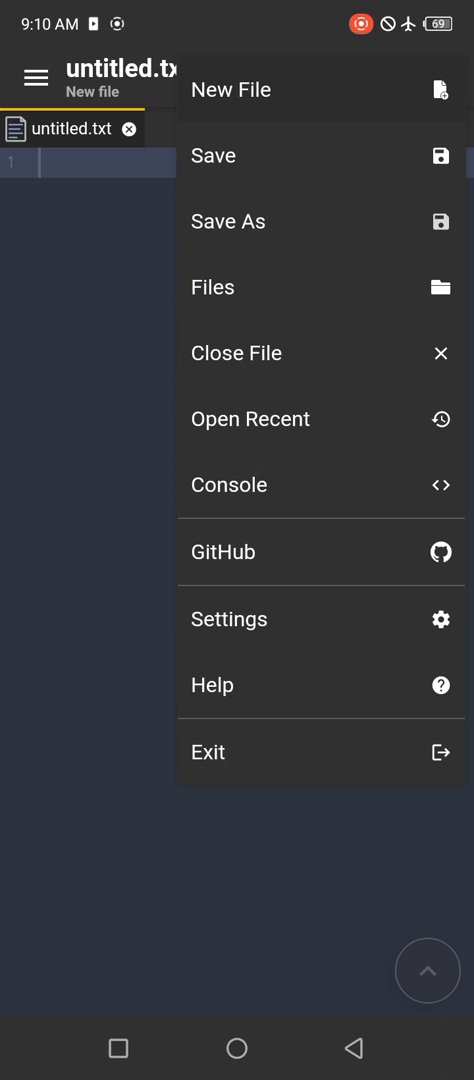
- Open the file browser, dismiss the storage error, and show the add-storage options
left_click(211, 287)
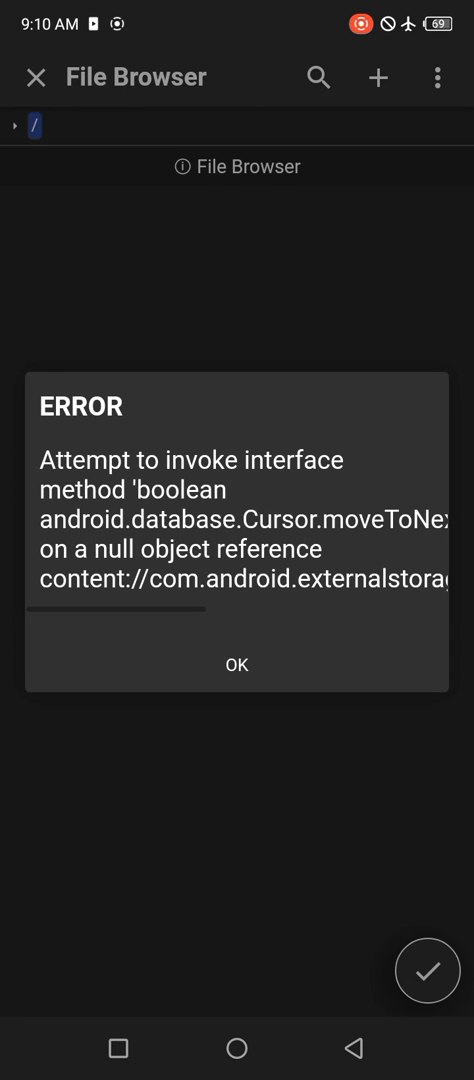
left_click(237, 665)
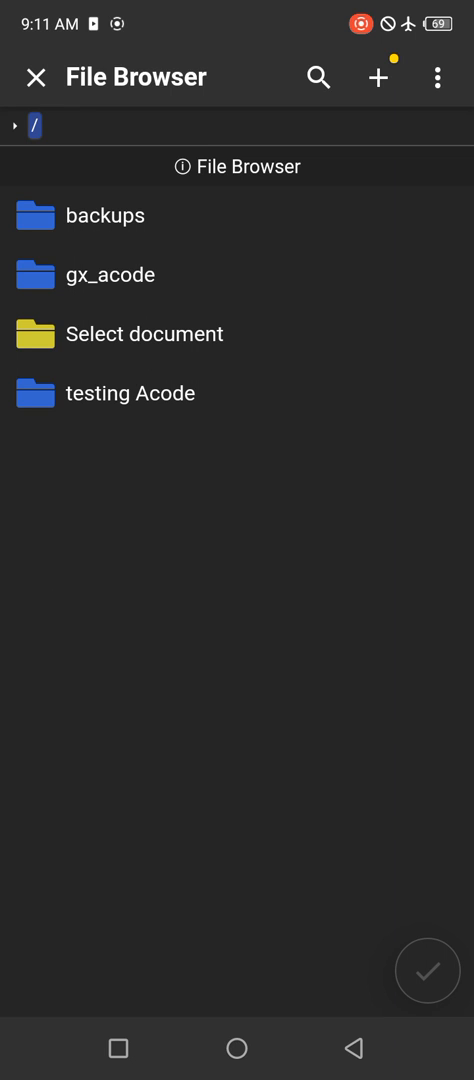
left_click(378, 77)
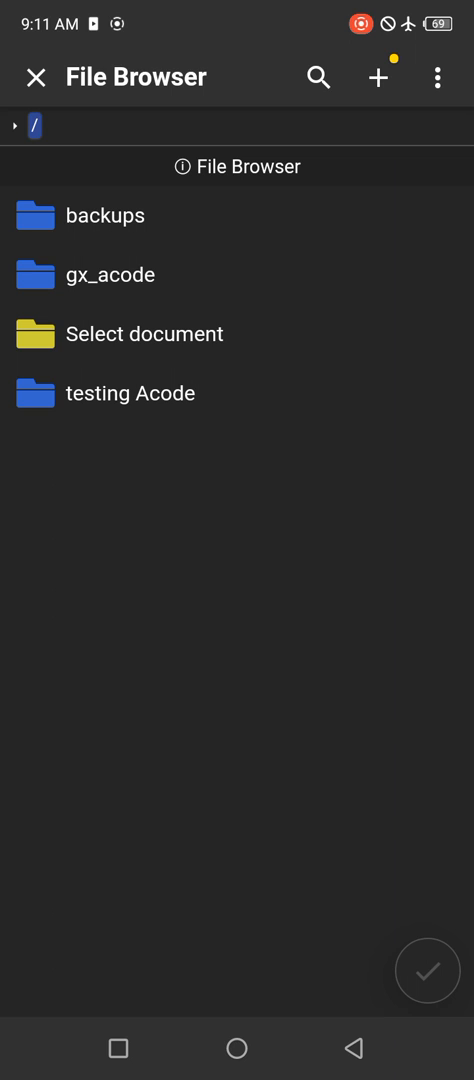
left_click(378, 77)
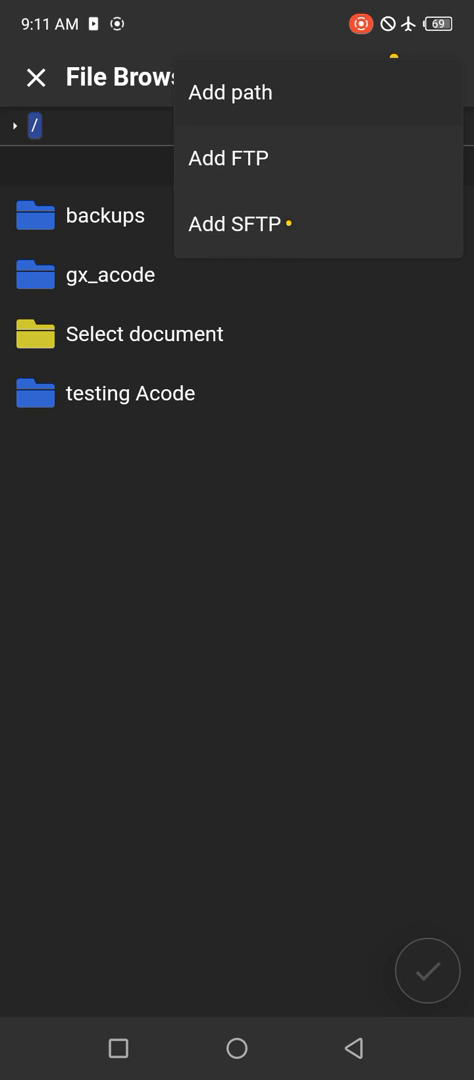
- Choose Add path and bring up the Android folder picker for device storage
left_click(230, 91)
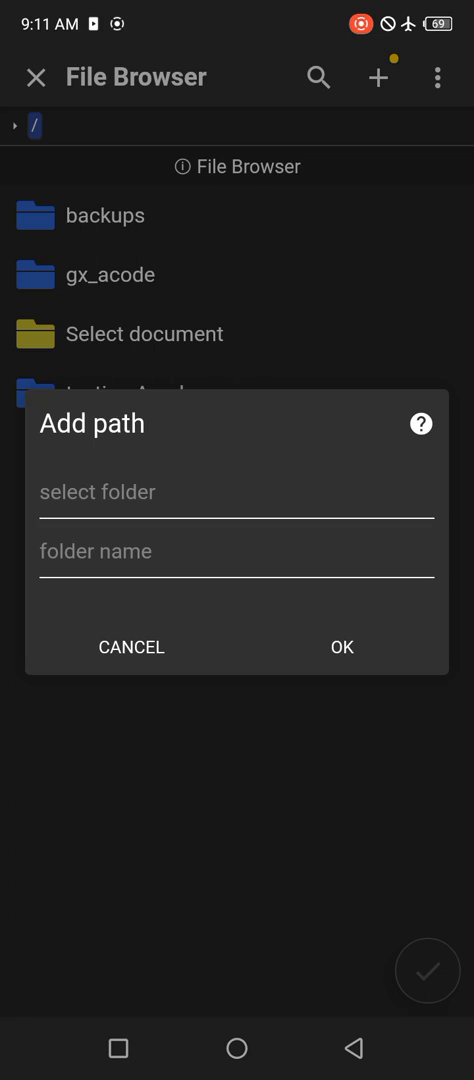
left_click(236, 491)
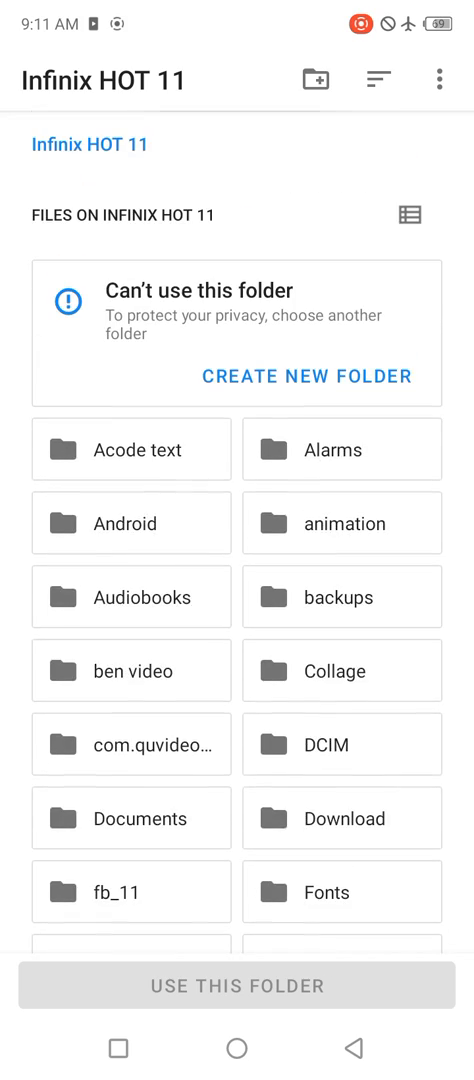
- Create an 'Acode image' folder on the device and allow Acode to use it
scroll("down", 3)
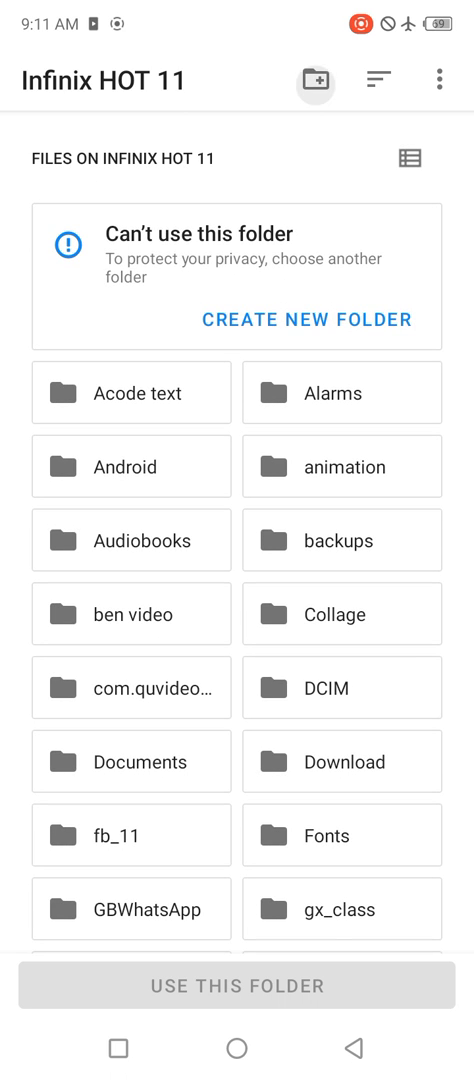
left_click(313, 78)
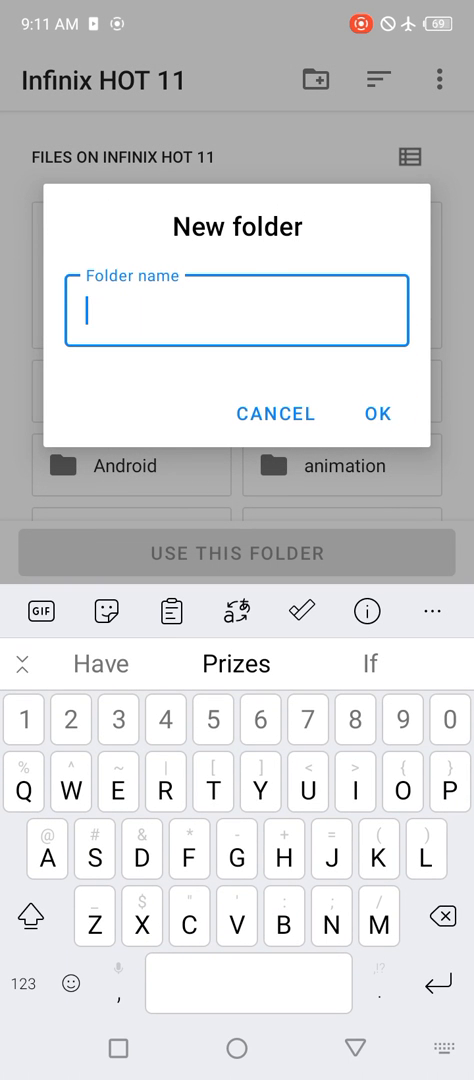
left_click(30, 919)
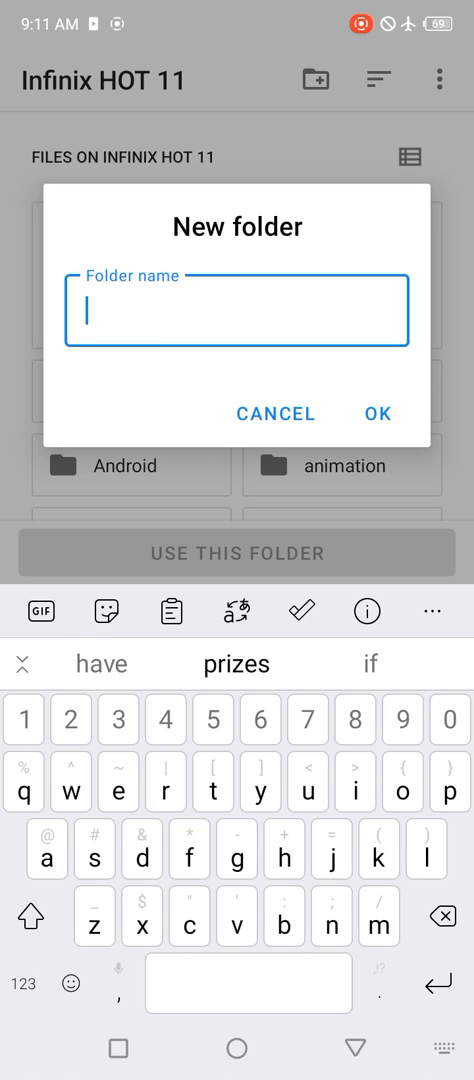
left_click(31, 920)
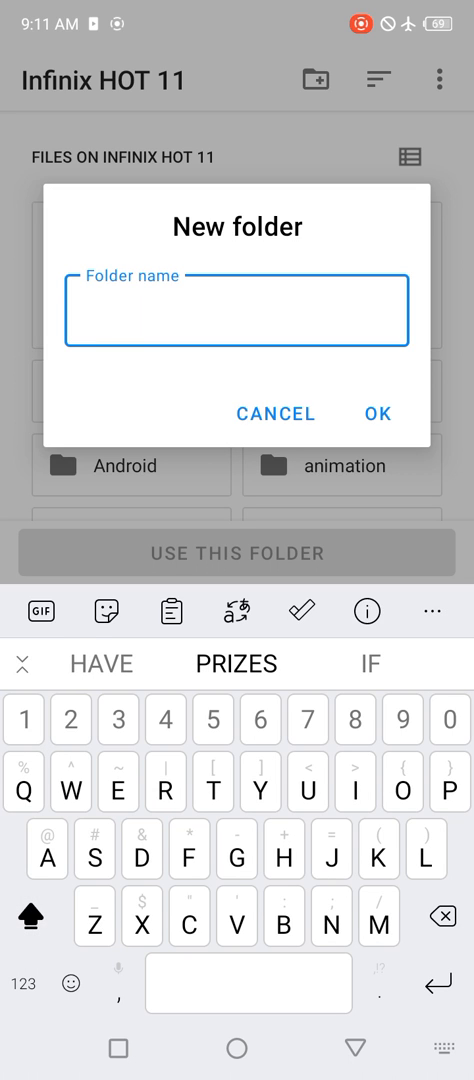
type("Acode image")
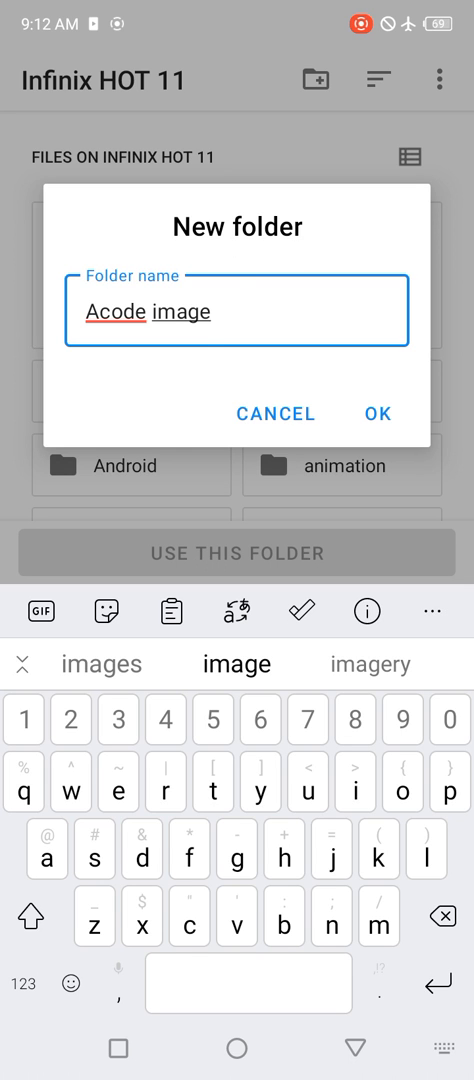
left_click(376, 413)
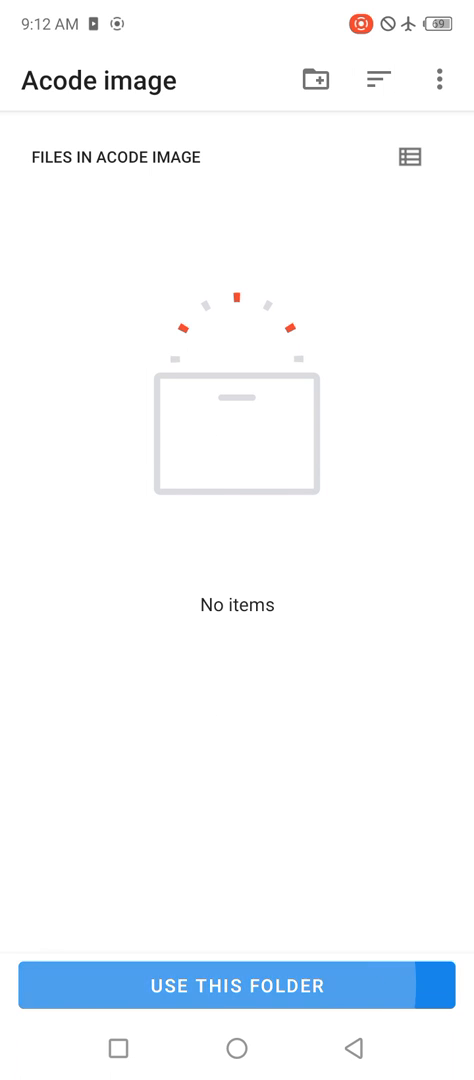
left_click(237, 985)
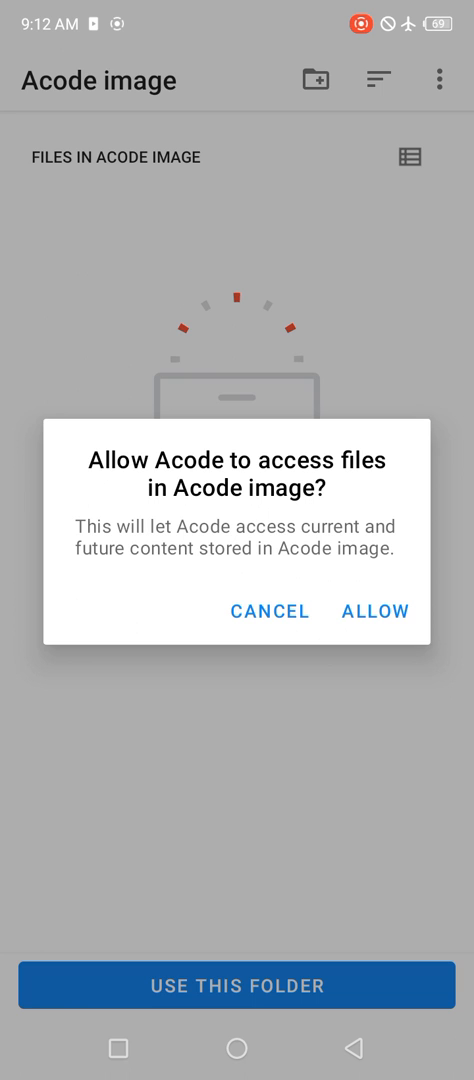
left_click(375, 611)
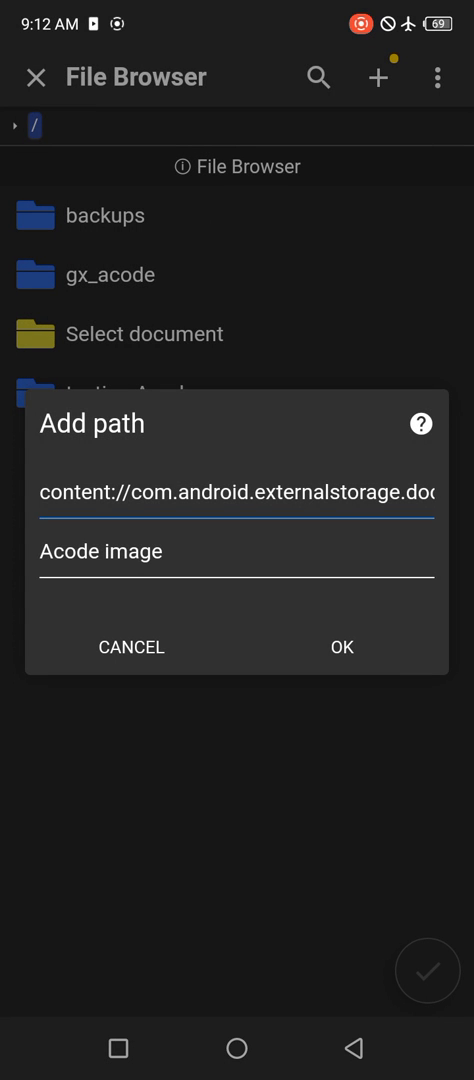
- Confirm Acode image as a storage path and open the empty folder
left_click(341, 646)
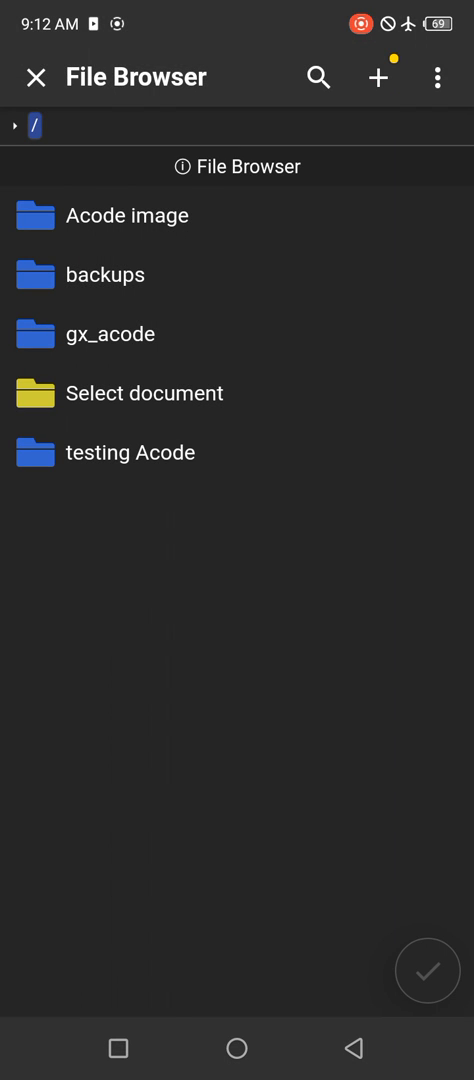
left_click(126, 215)
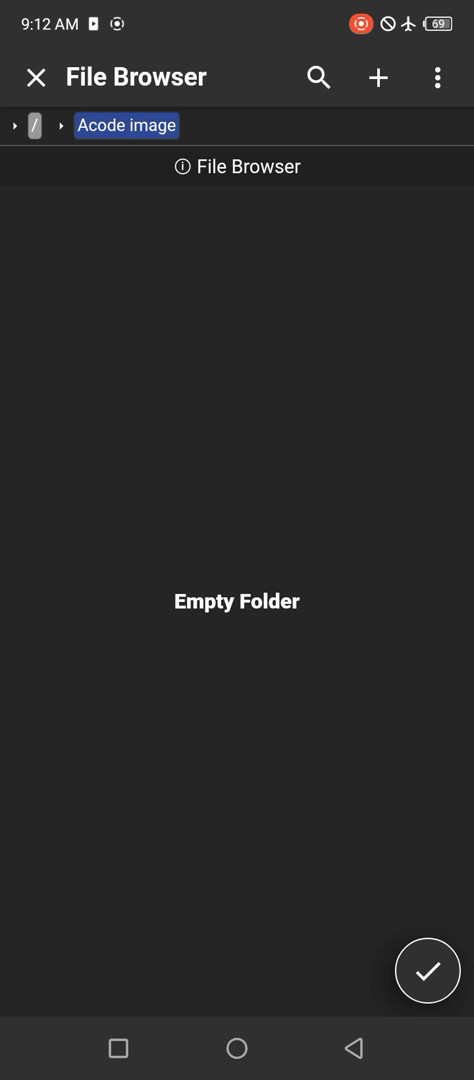
- Create the 'images' and 'css' subfolders inside Acode image
left_click(378, 77)
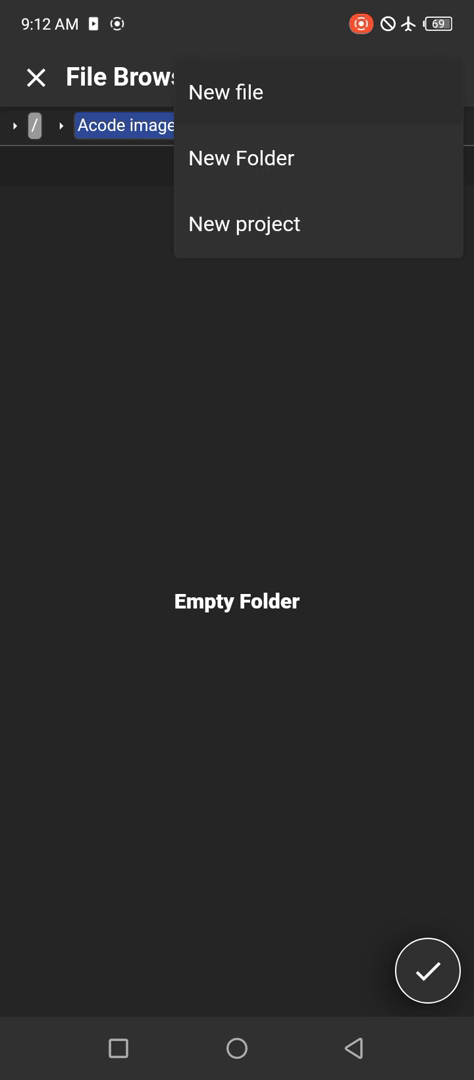
left_click(240, 158)
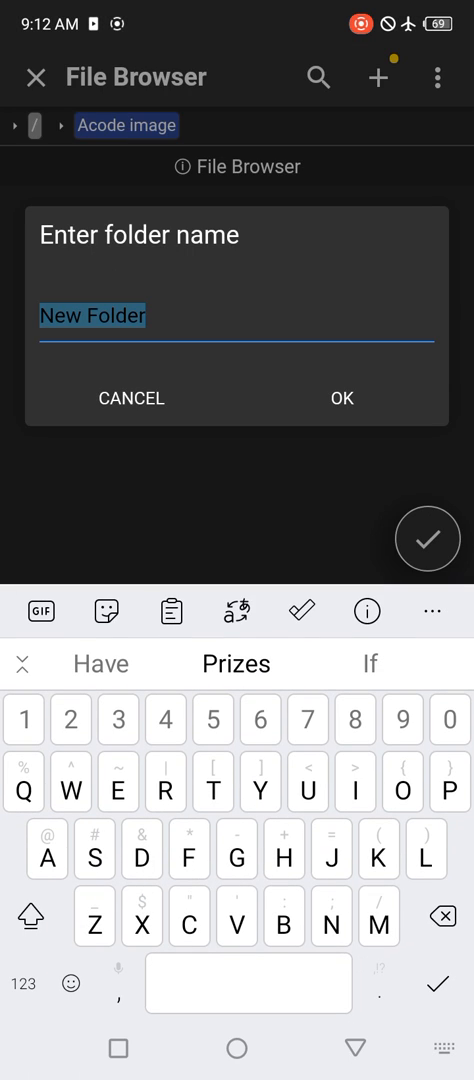
type("ima")
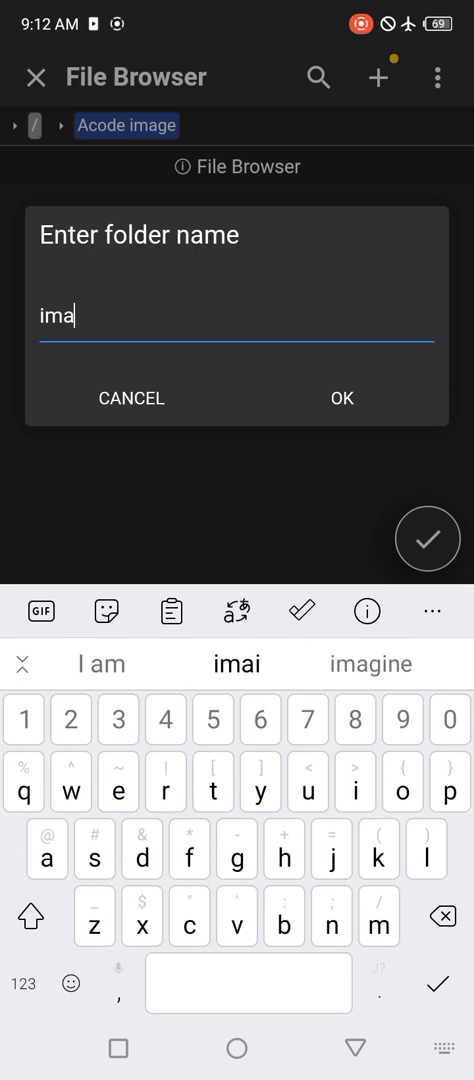
type("ges")
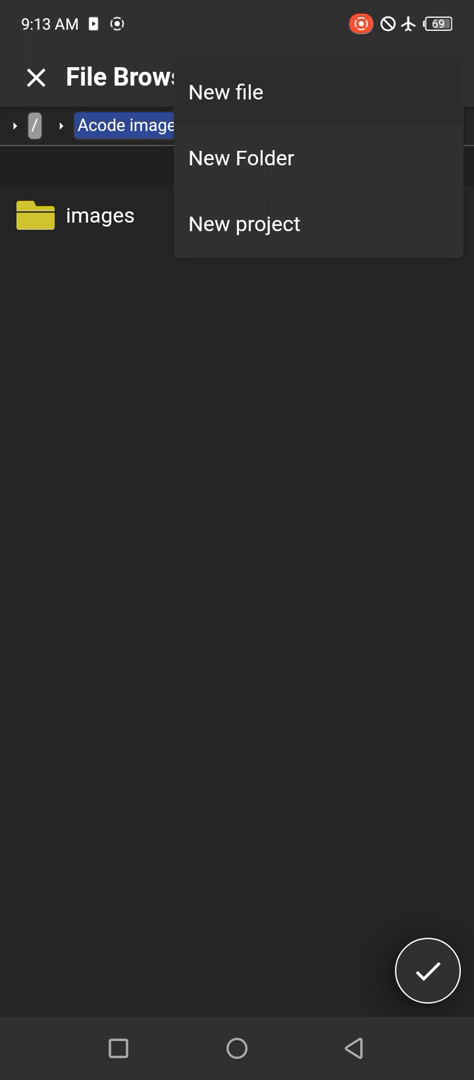
left_click(240, 158)
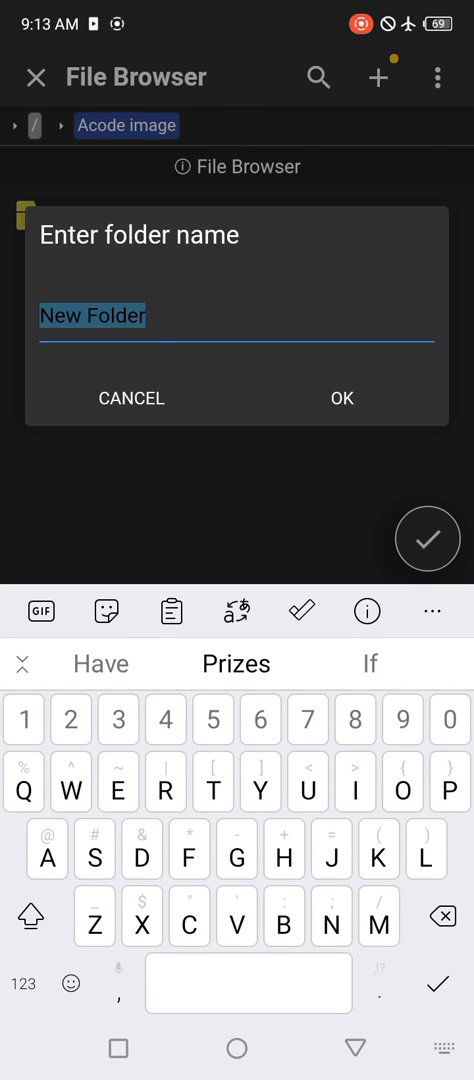
type("css")
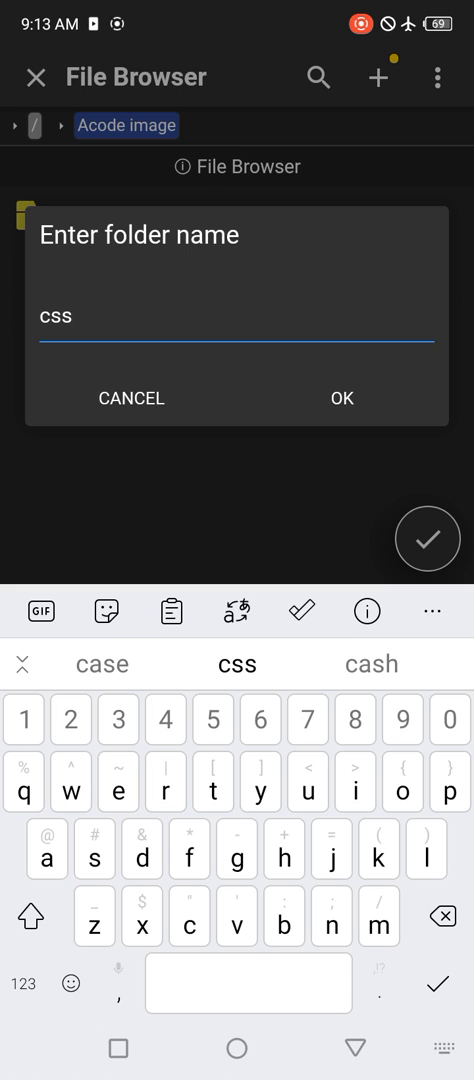
left_click(341, 398)
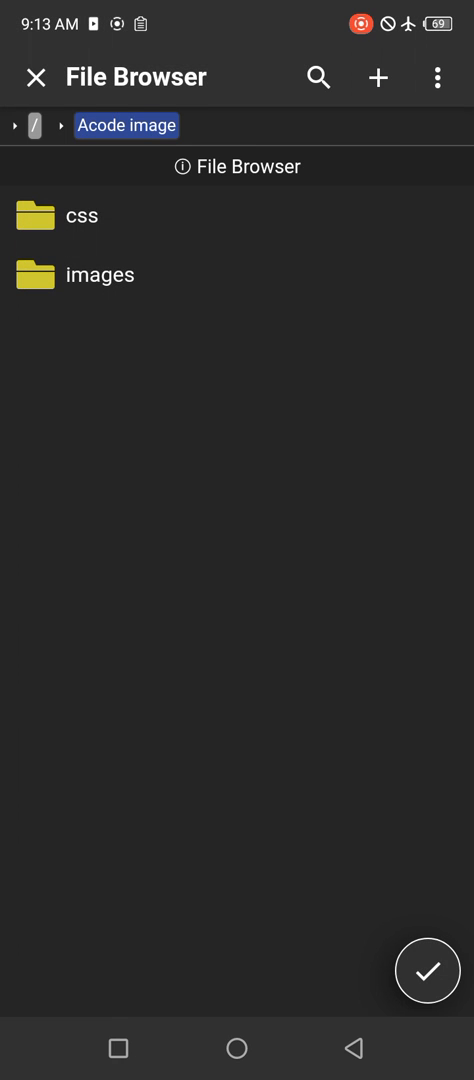
left_click(378, 77)
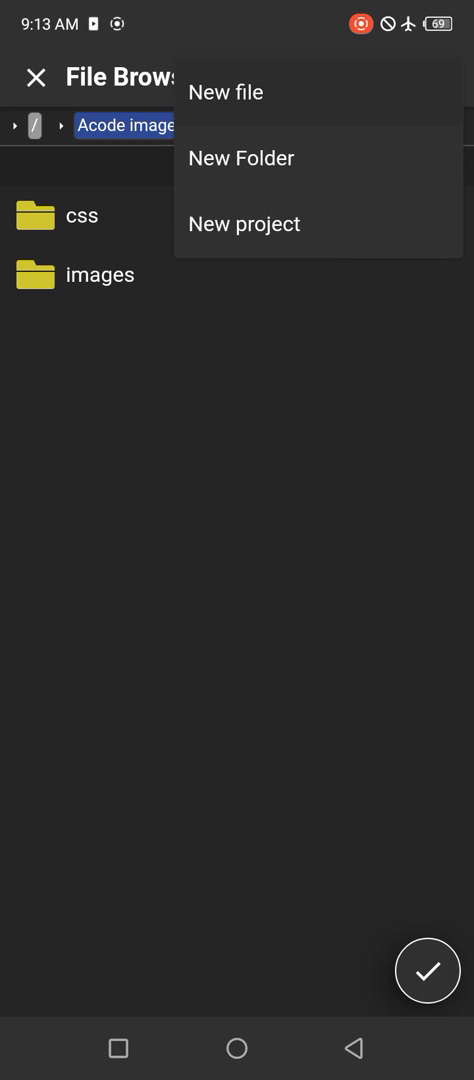
- Create a new file named acode_image_testing.html in the Acode image folder
left_click(224, 91)
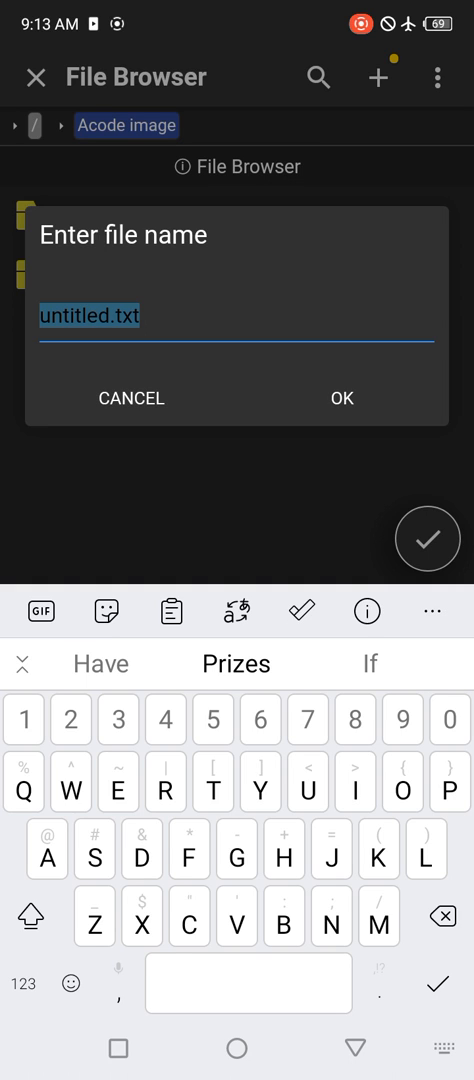
left_click(33, 920)
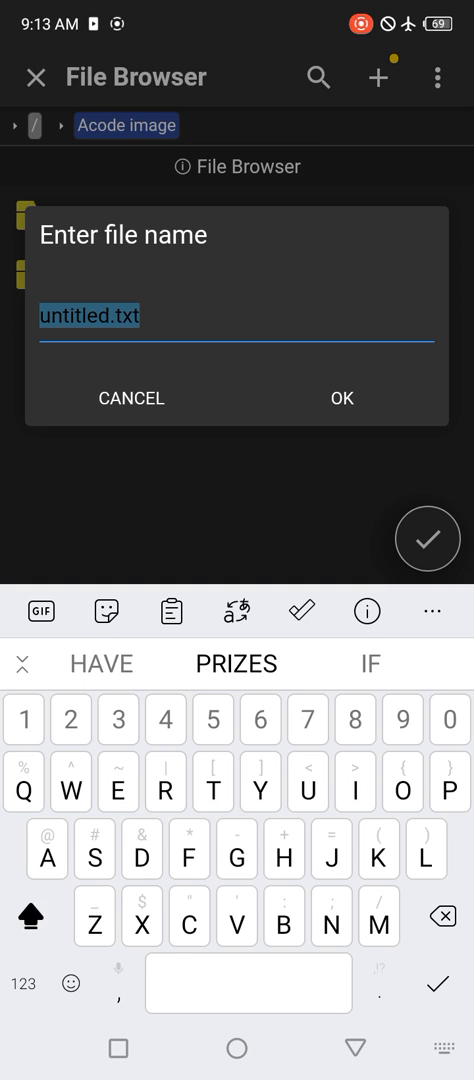
type("acode_image")
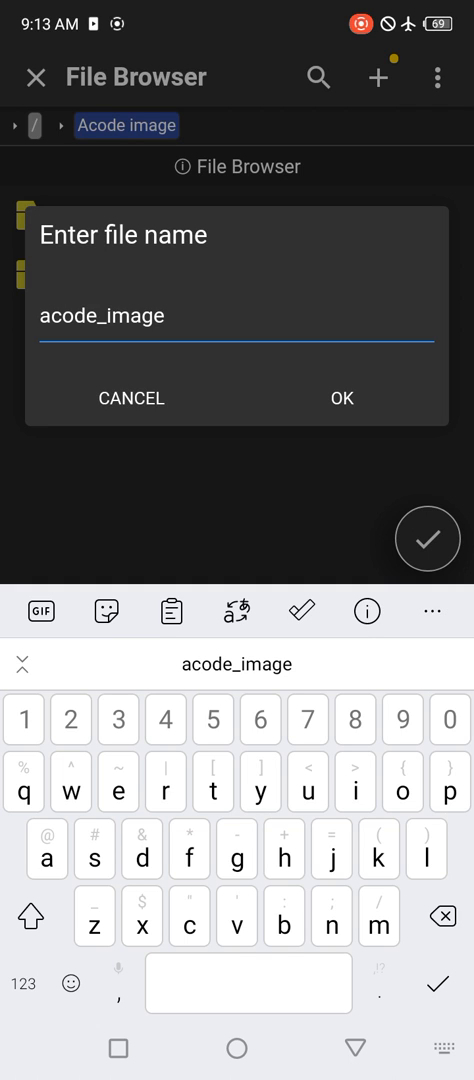
type("_test")
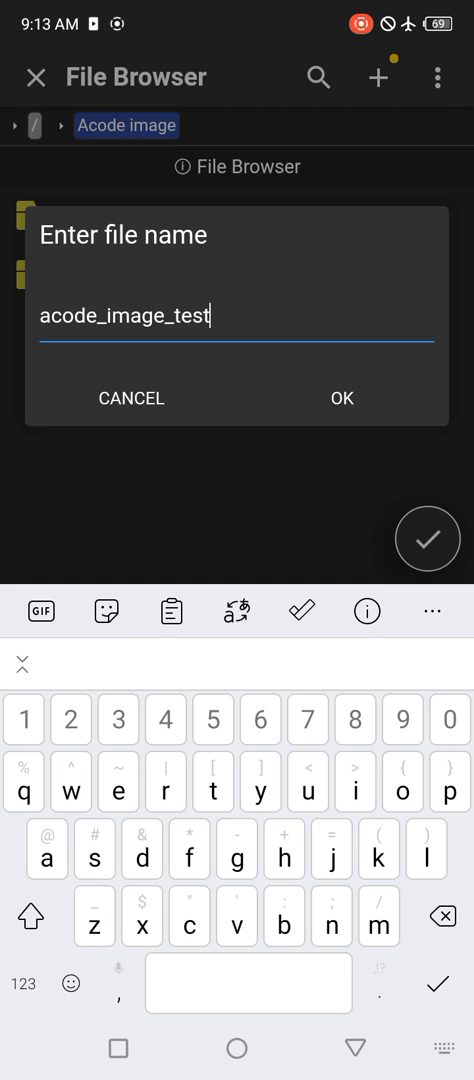
type("ing")
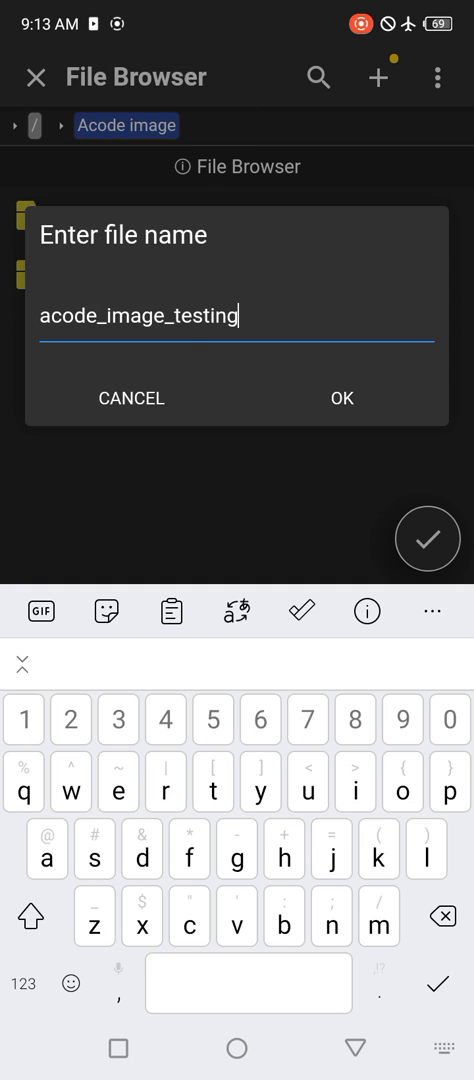
type(".")
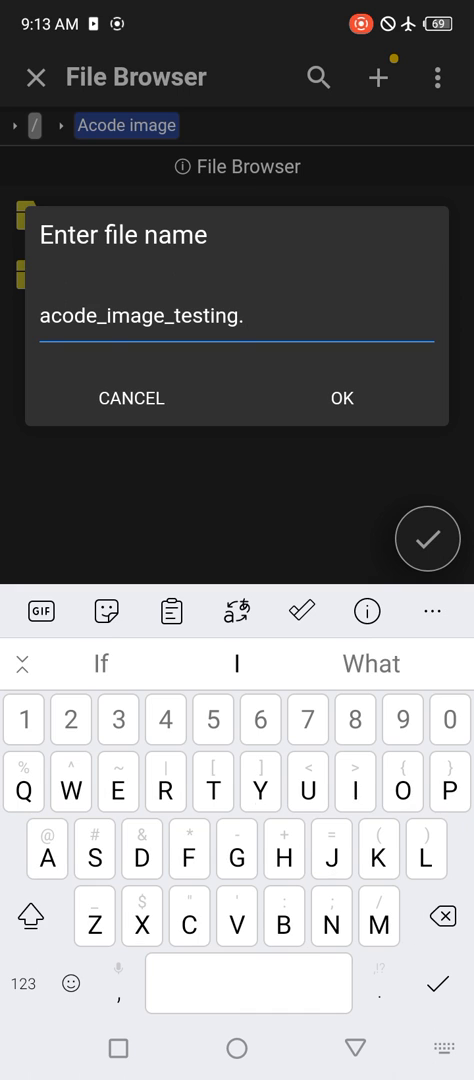
type("html")
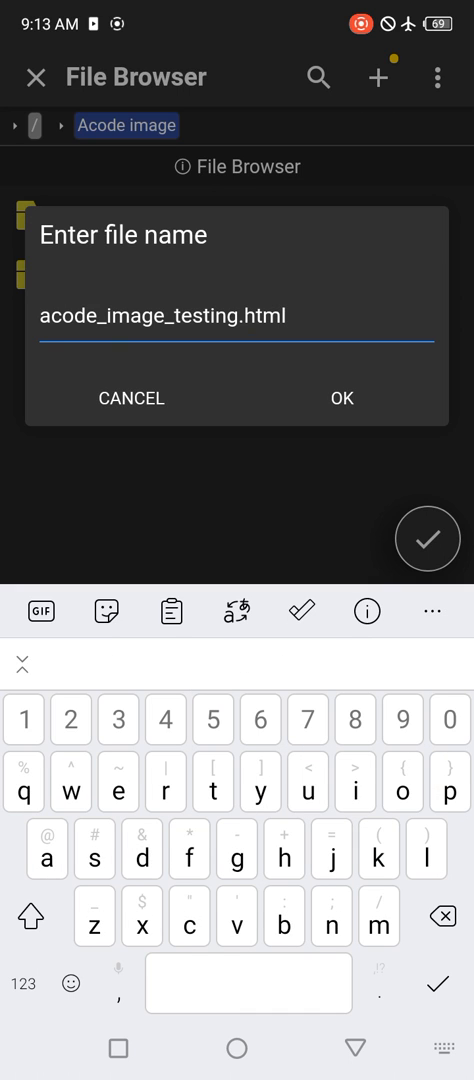
left_click(340, 398)
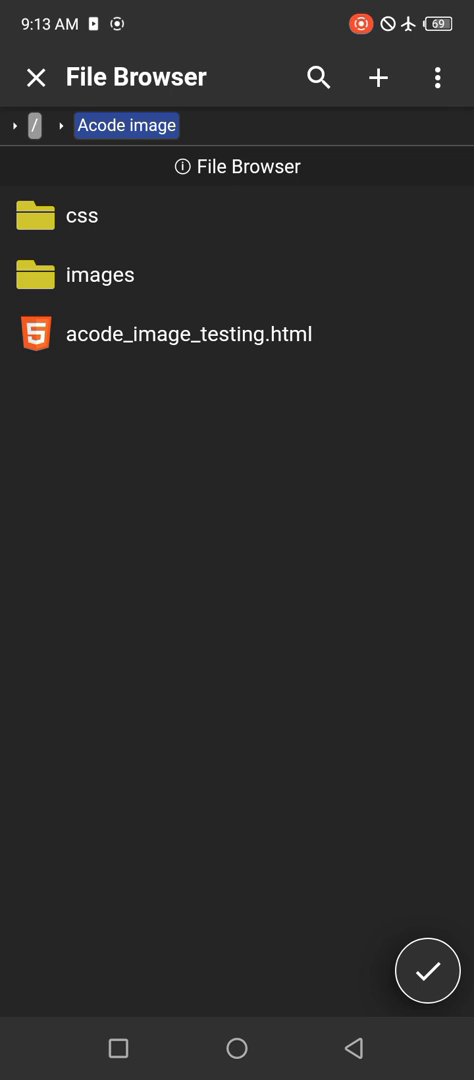
- Open acode_image_testing.html and insert an html skeleton titled 'Testing Image'
left_click(190, 334)
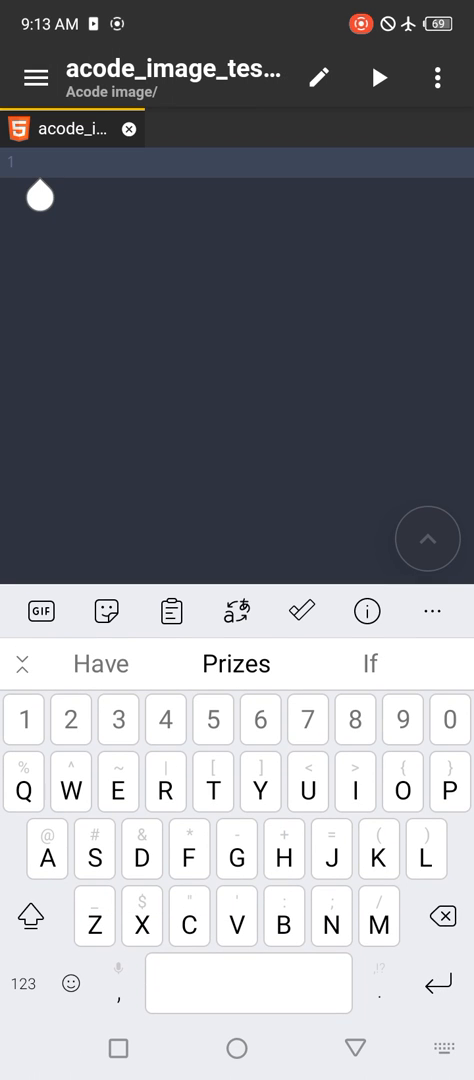
type("h")
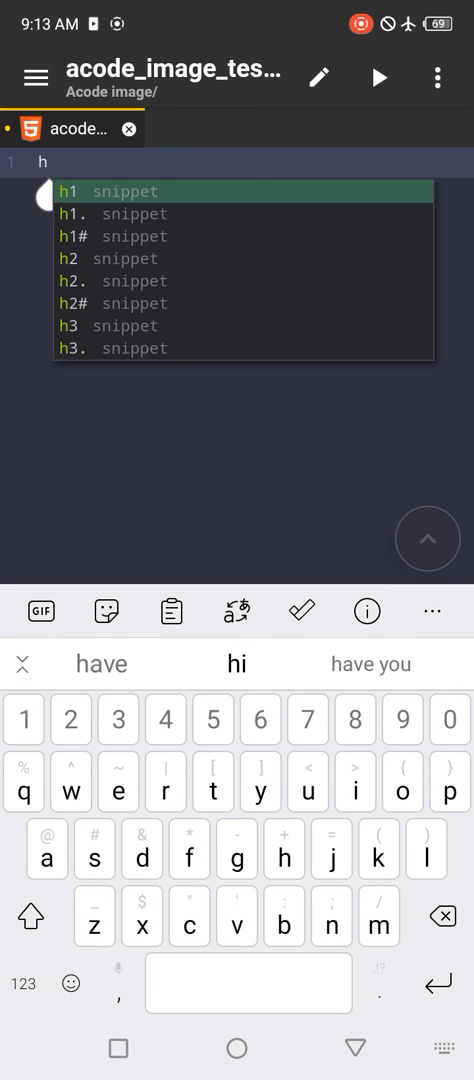
type("tml")
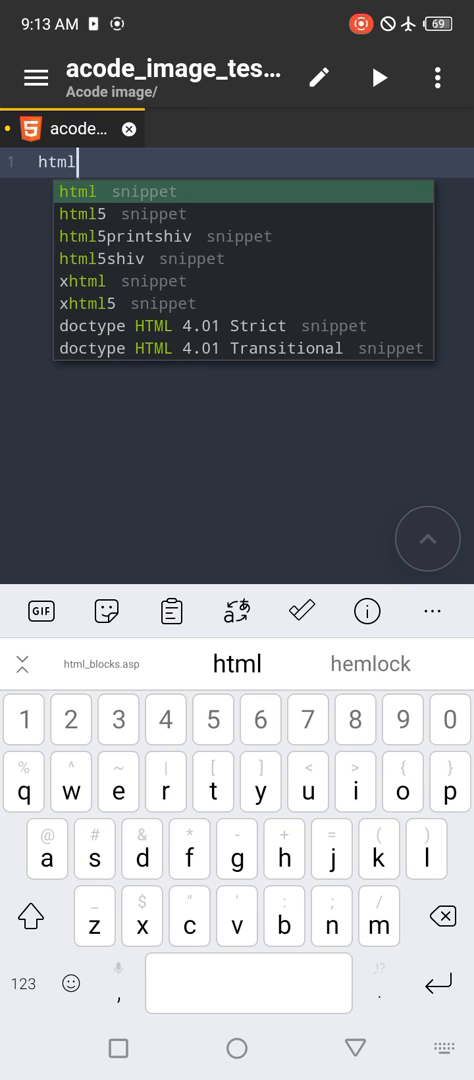
left_click(240, 191)
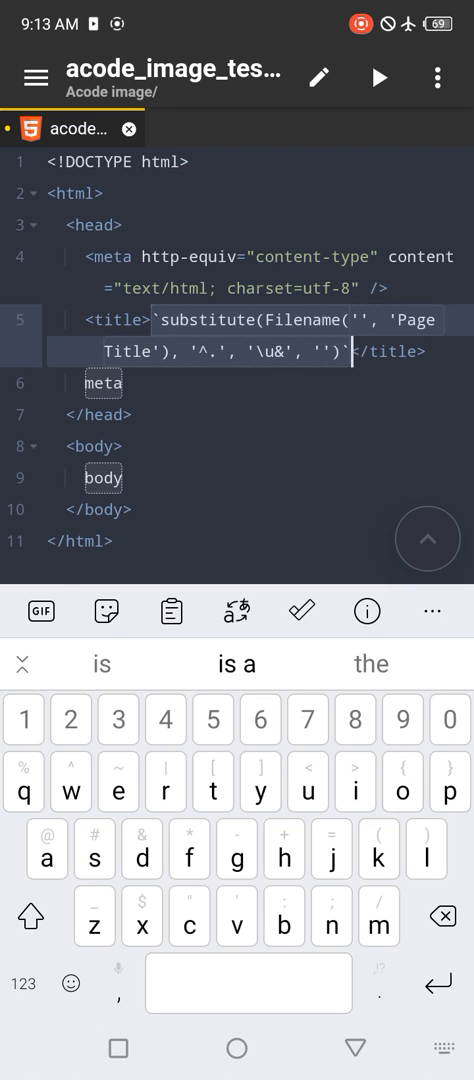
key("Backspace")
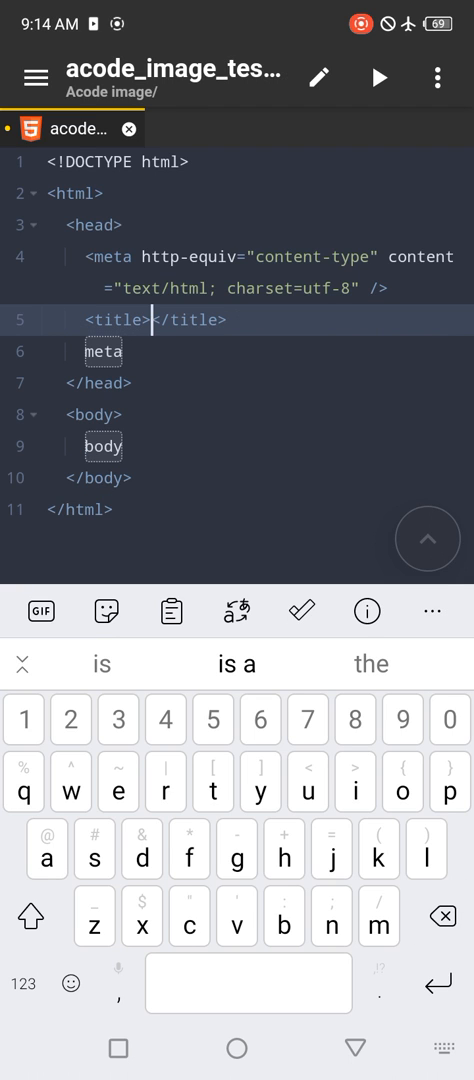
left_click(31, 919)
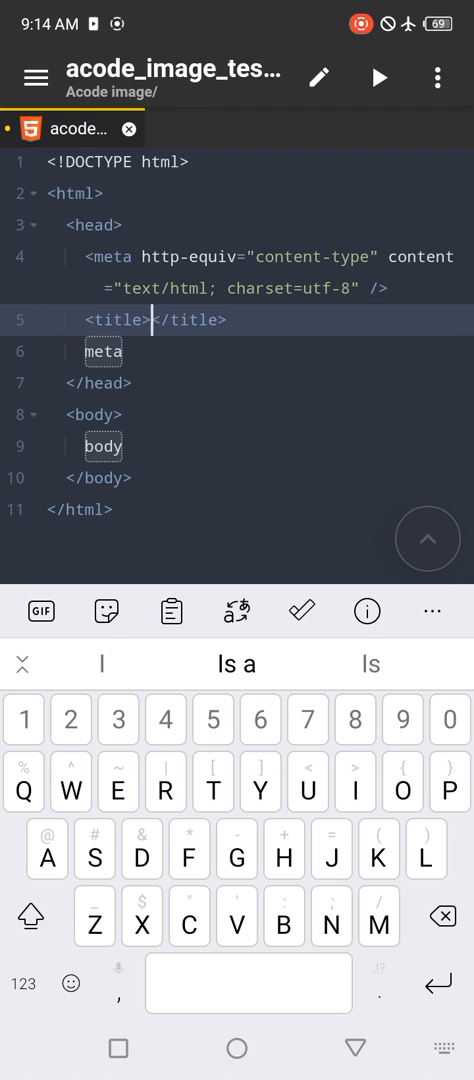
type("Testing Image")
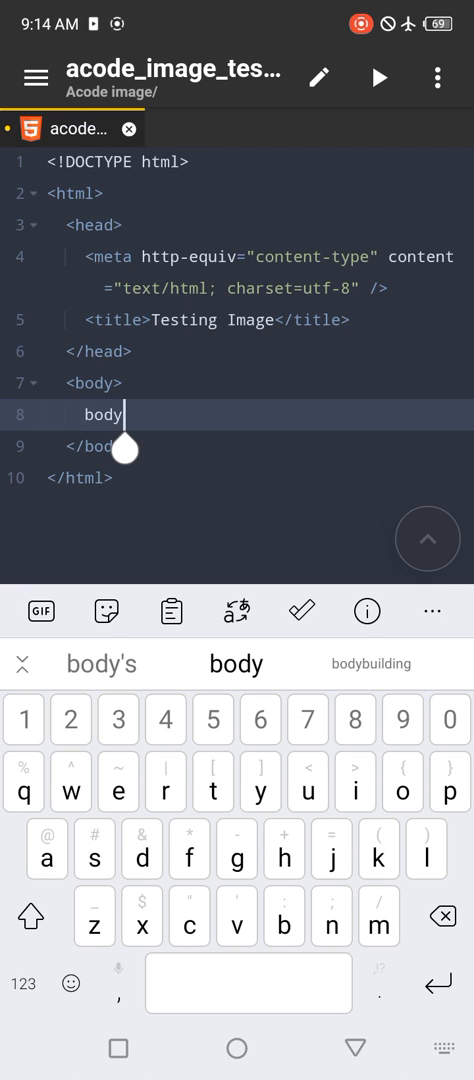
key("Backspace")
type("<param name=\"\" value=\"\" />")
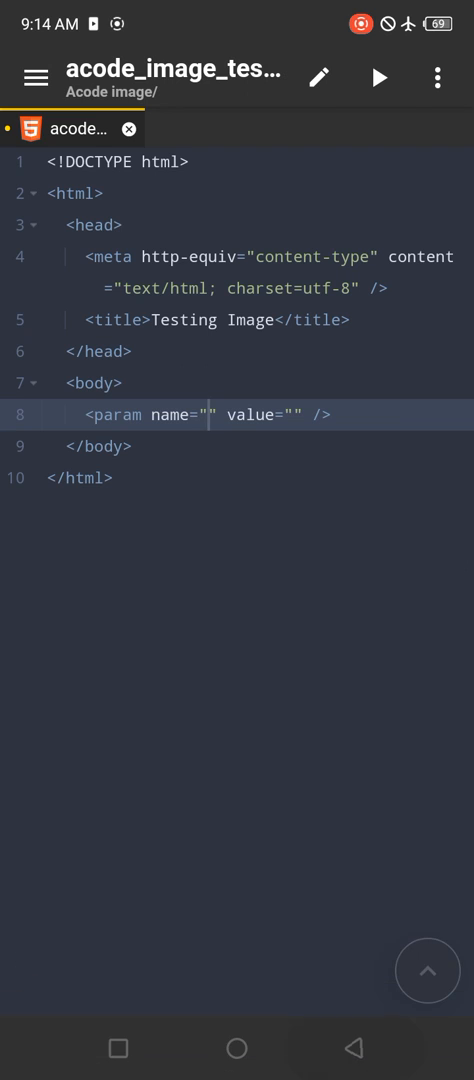
- Add a p paragraph with the text 'Testing Images' on body line 8
left_click(333, 414)
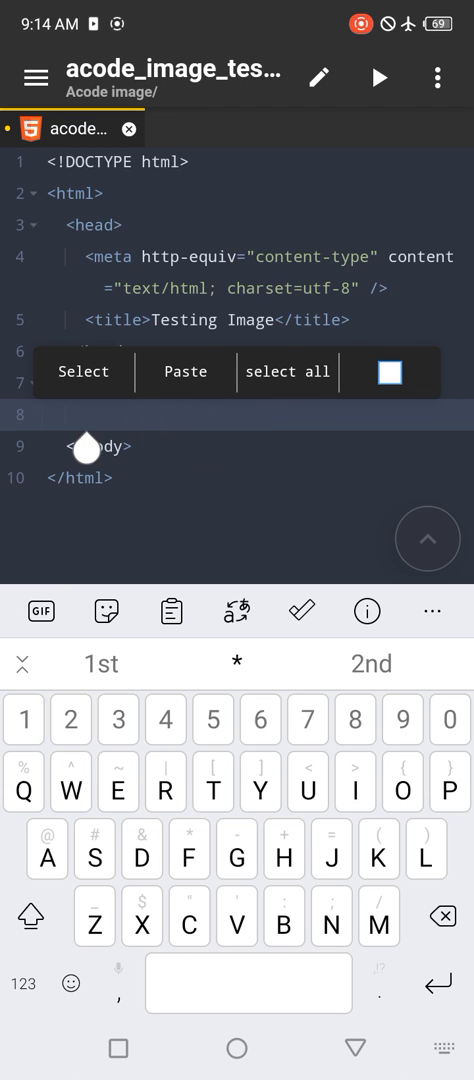
type("p></p>")
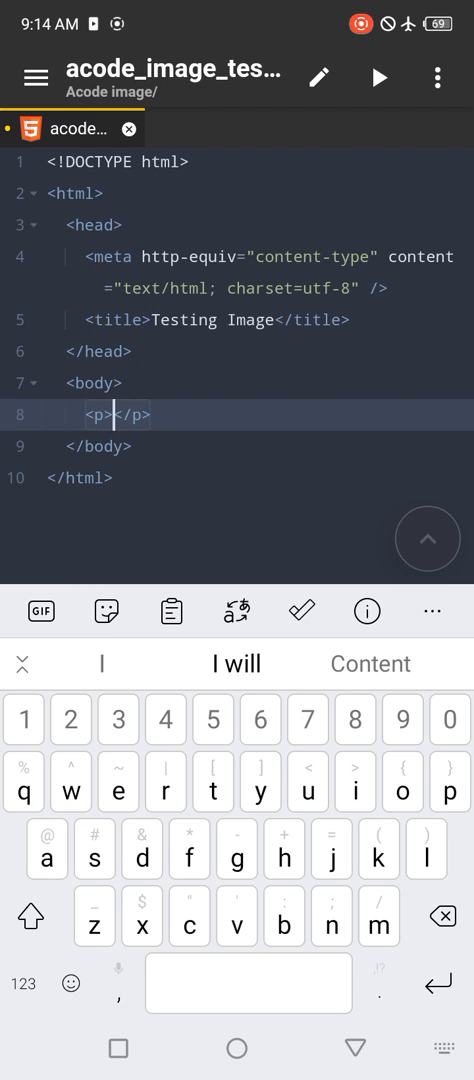
type("T")
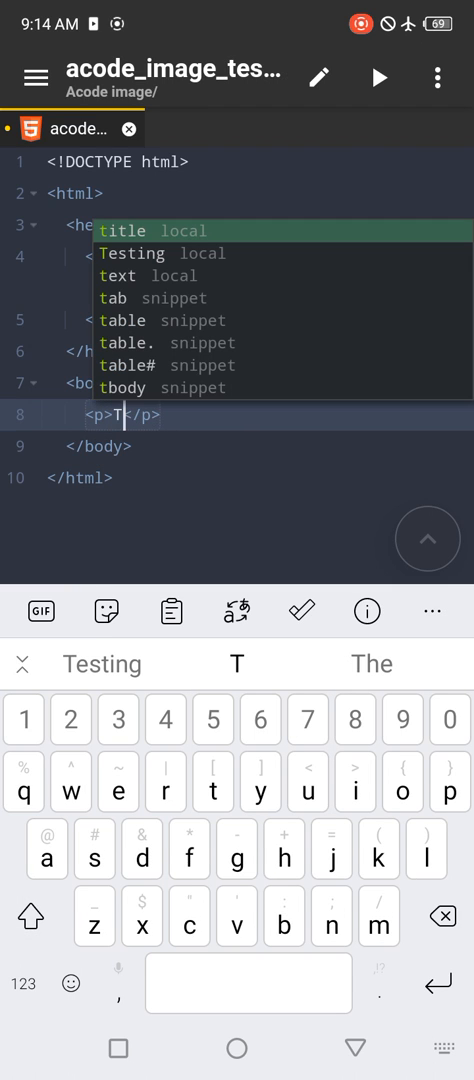
type("esgi")
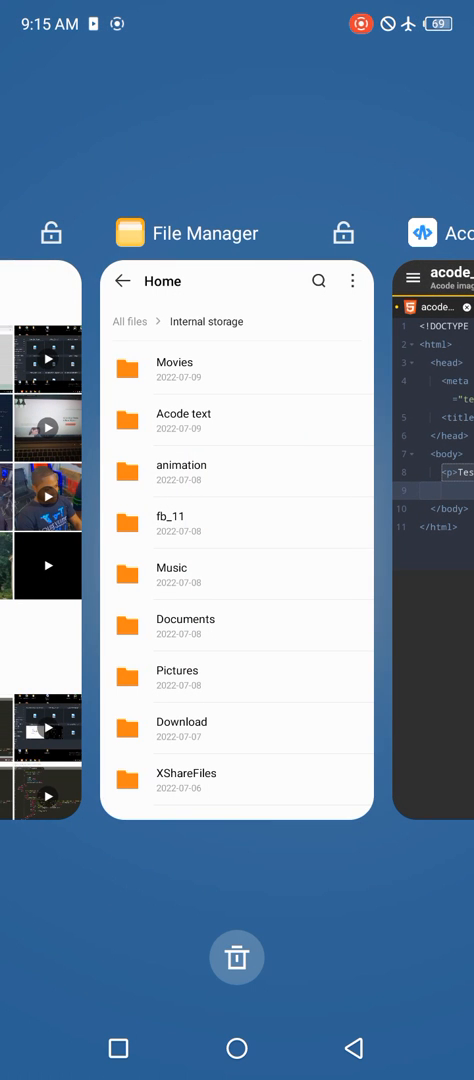
- Switch to the File Manager app and open its animation folder
left_click(236, 550)
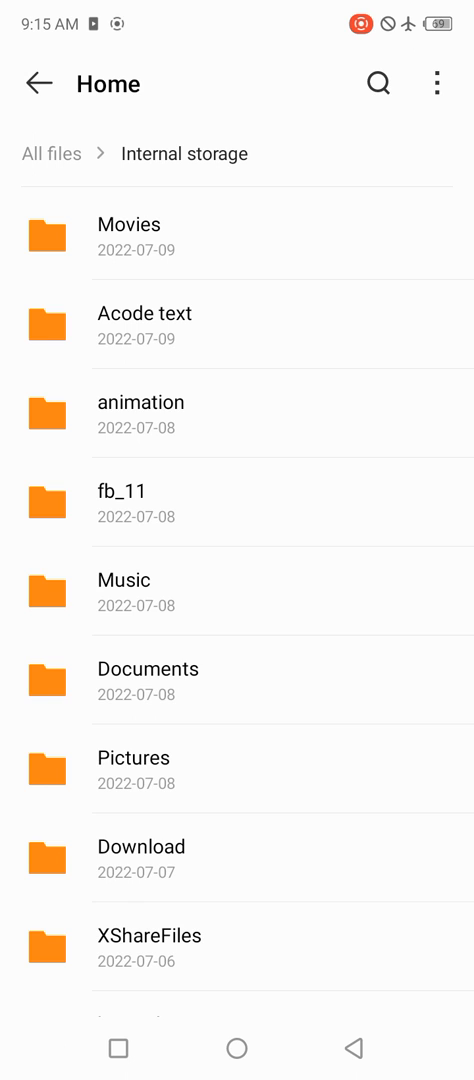
scroll("down", 3)
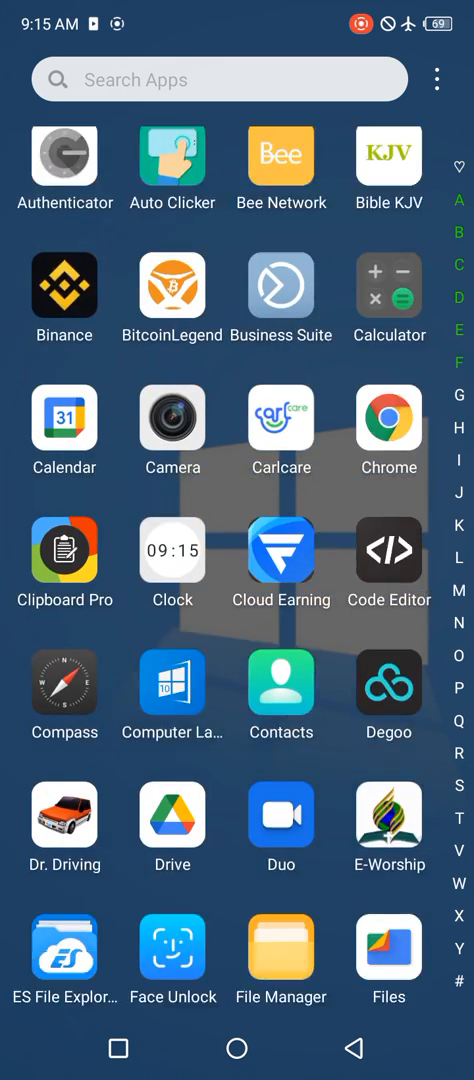
scroll("down", 3)
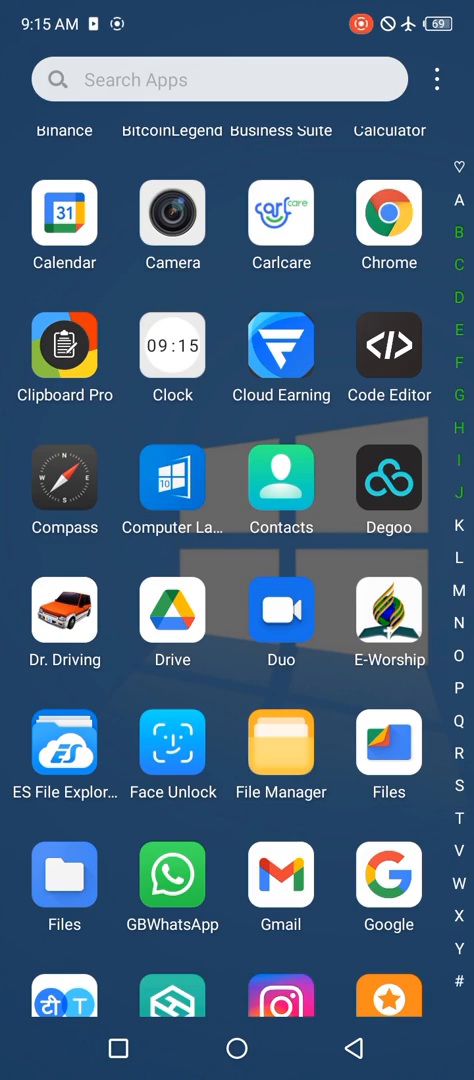
left_click(281, 728)
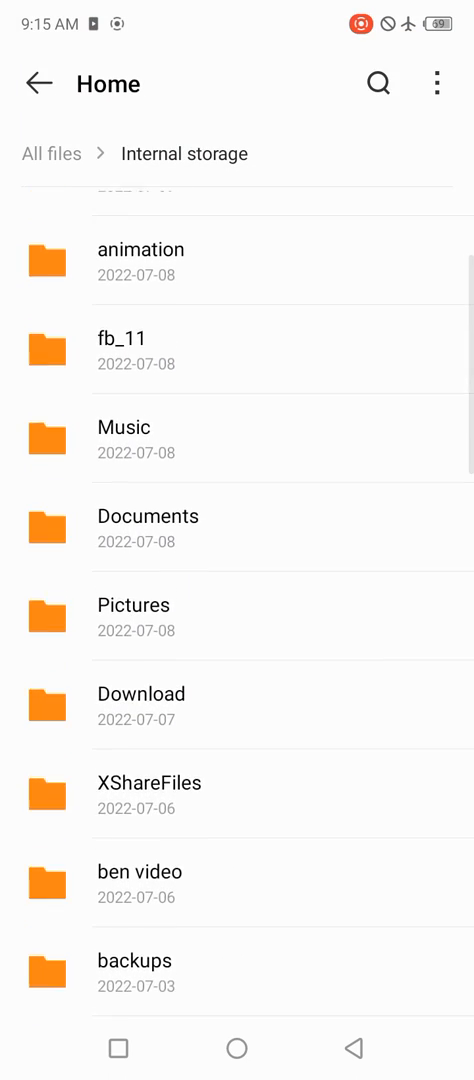
scroll("up", 3)
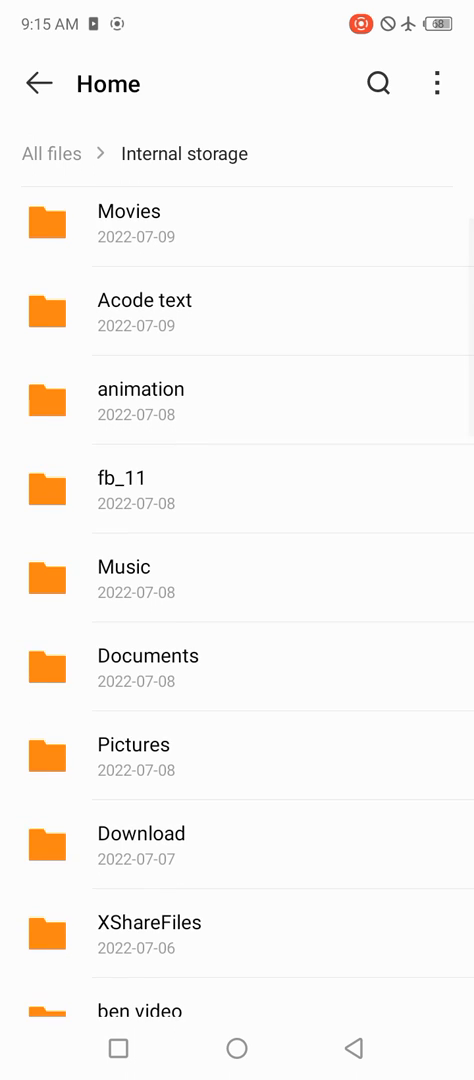
left_click(141, 389)
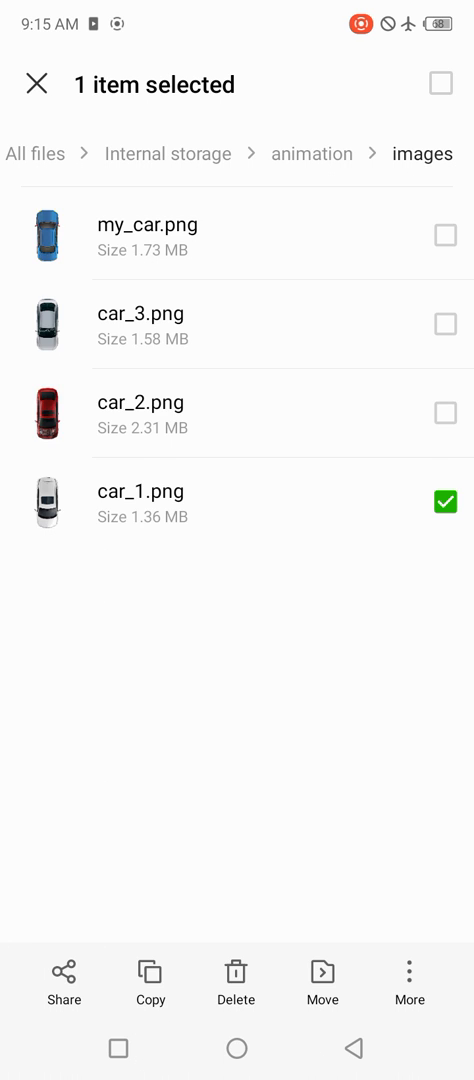
- Copy car_1.png into the Acode image project's images folder, then start renaming it
left_click(150, 984)
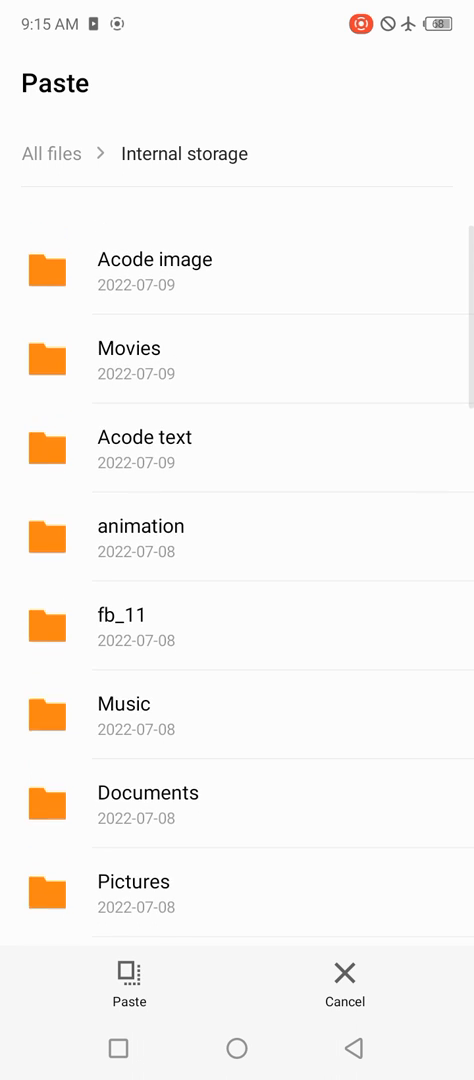
scroll("up", 3)
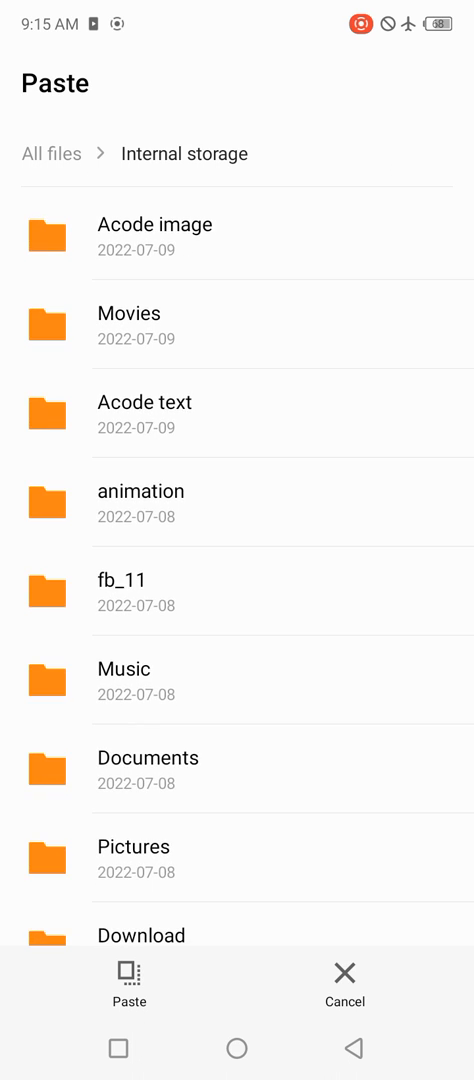
left_click(154, 224)
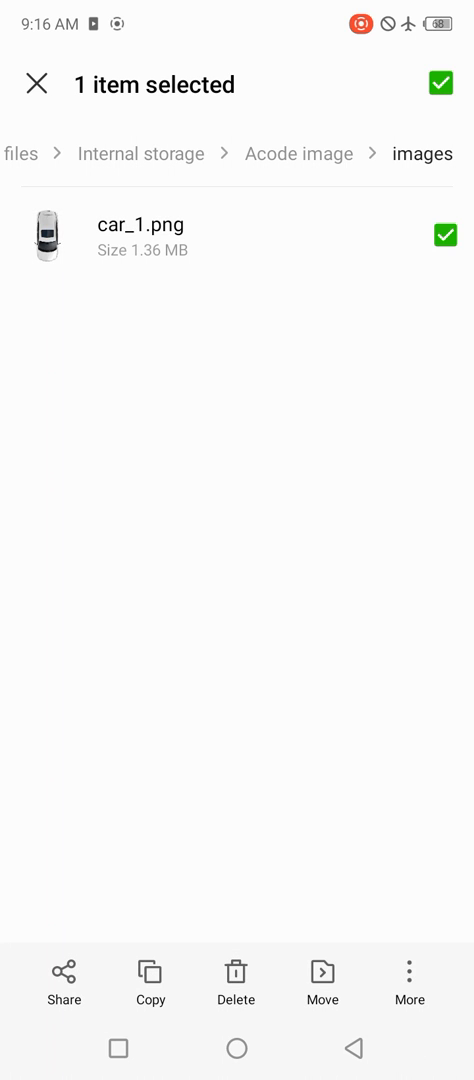
left_click(409, 985)
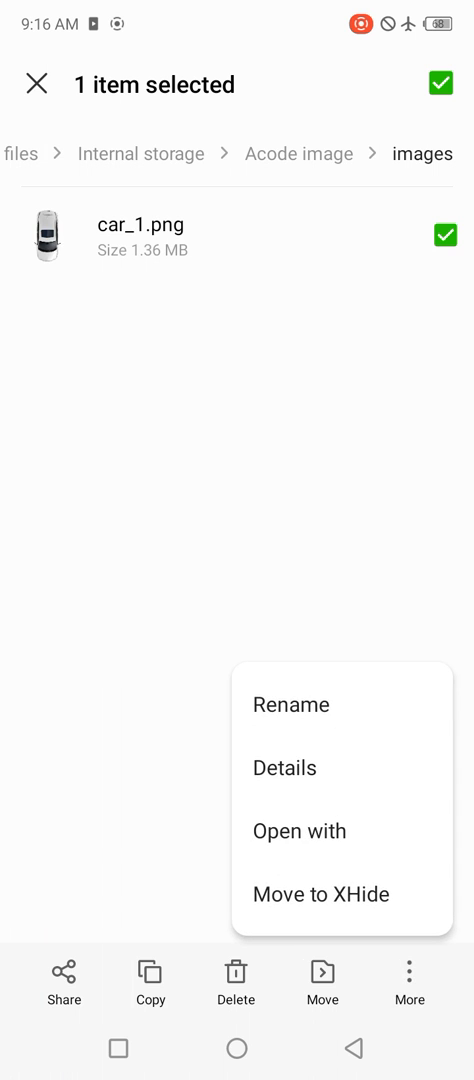
left_click(290, 705)
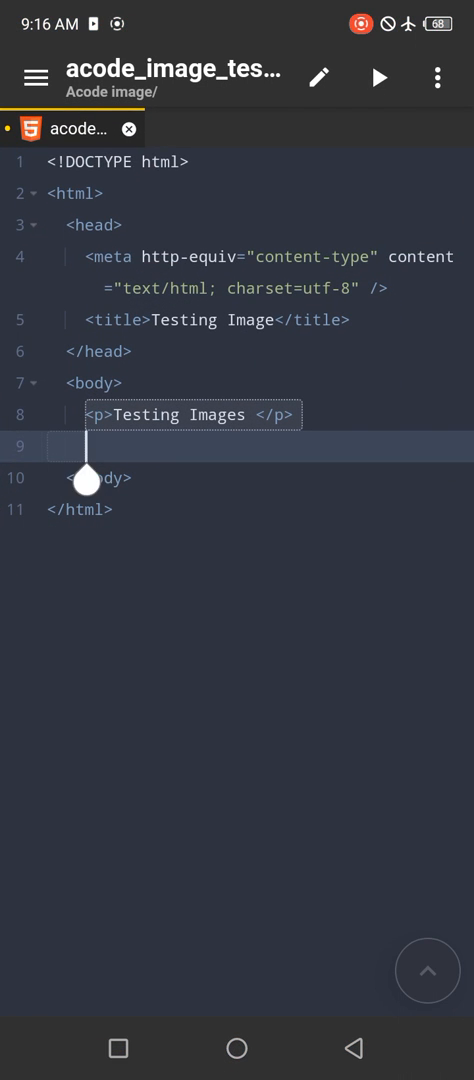
- On line 9, add an img snippet with src images/car.png and alt 'Car'
left_click(90, 446)
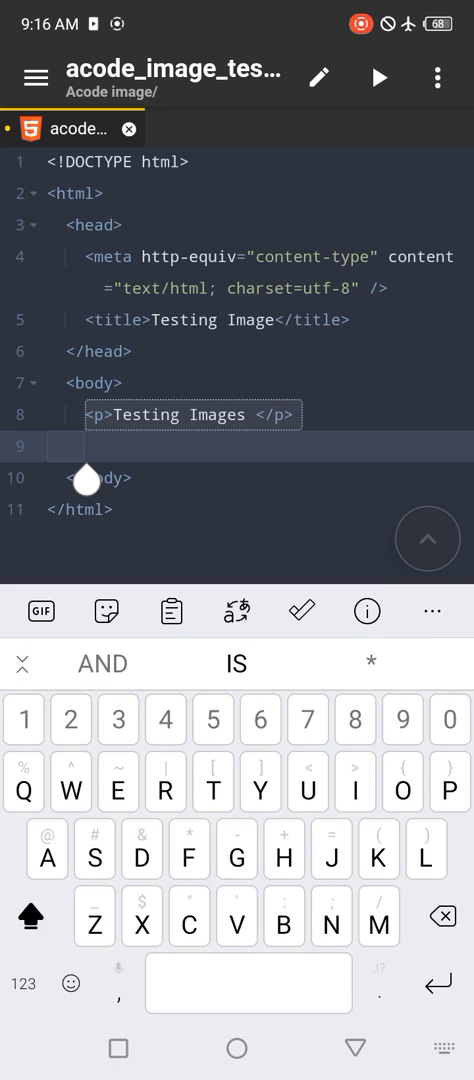
type("img src=\"images \" alt=\"\" />")
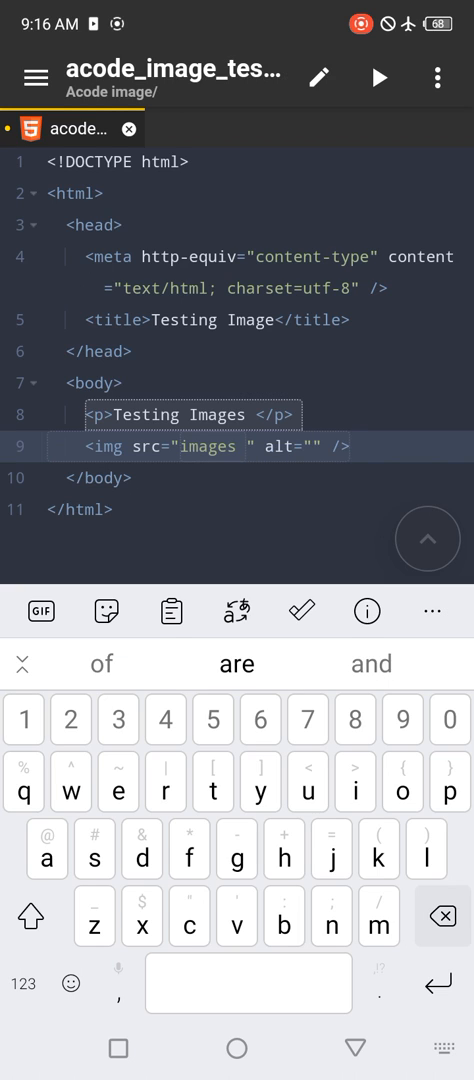
type("/")
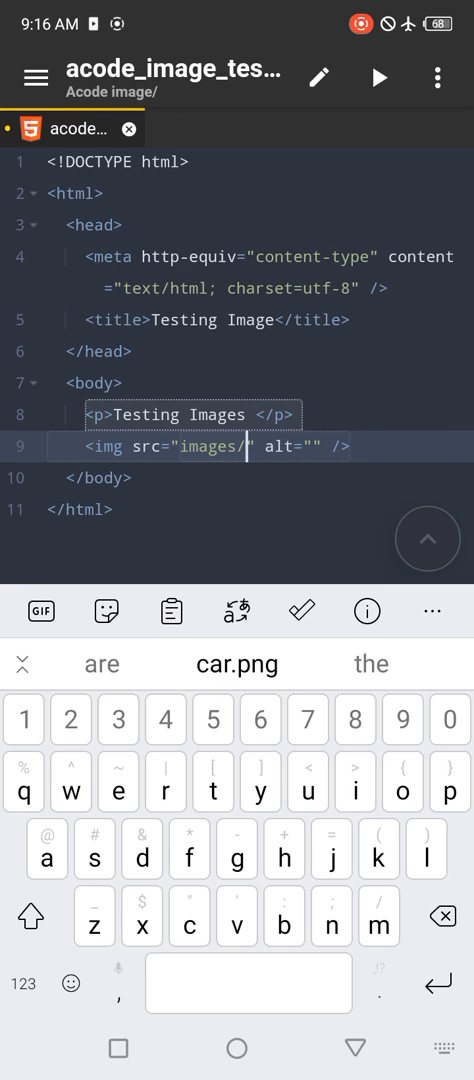
left_click(237, 663)
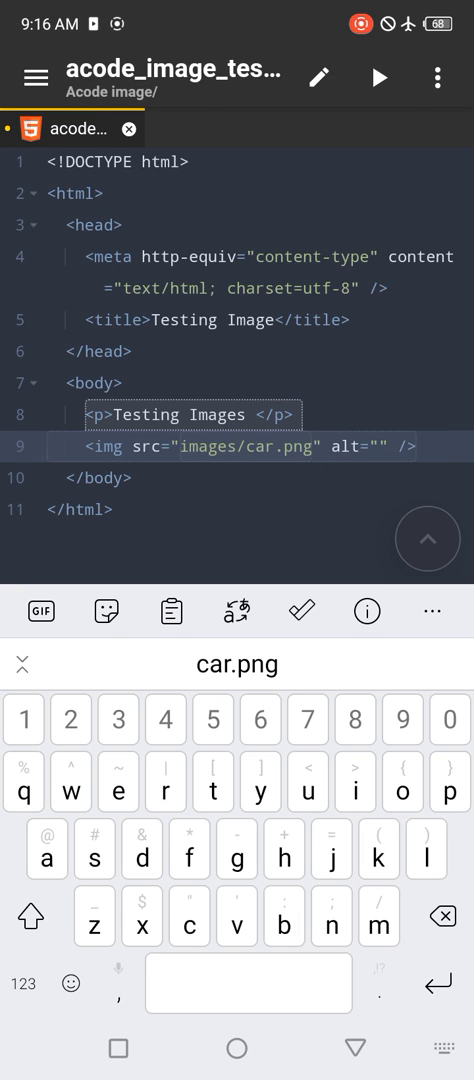
left_click(390, 447)
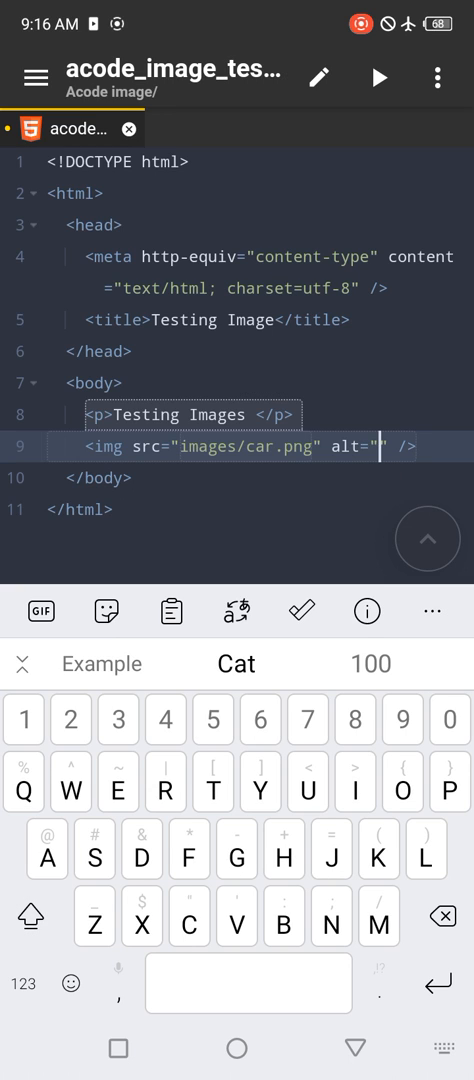
type("Car")
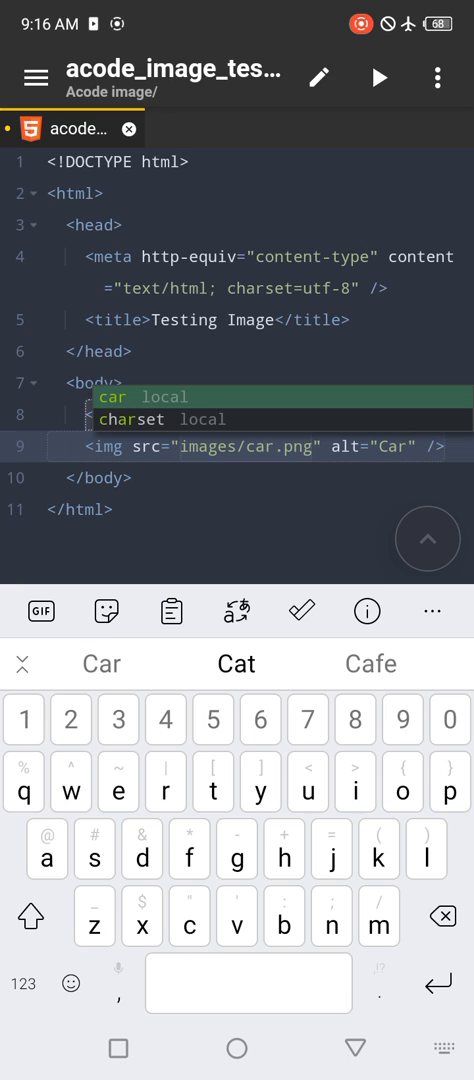